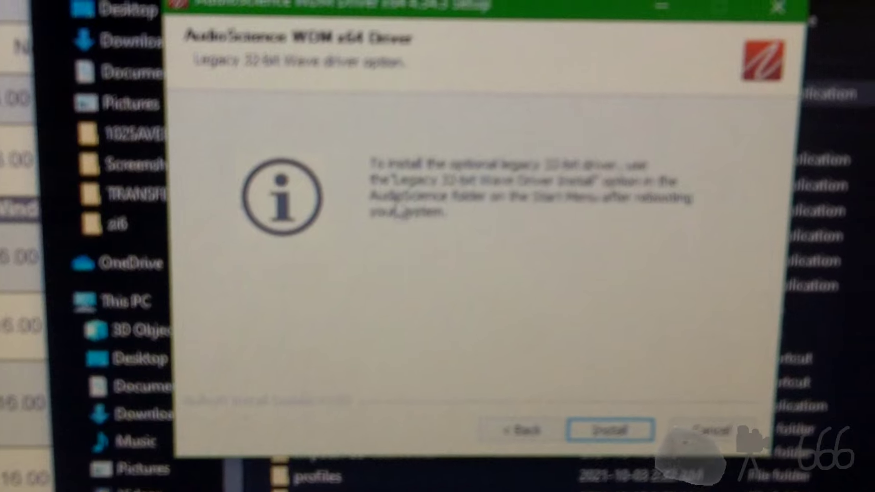
# Accept the legacy 32-bit Wave driver notice and install the WDM x64 4.34.3 driver
pyautogui.click(605, 430)
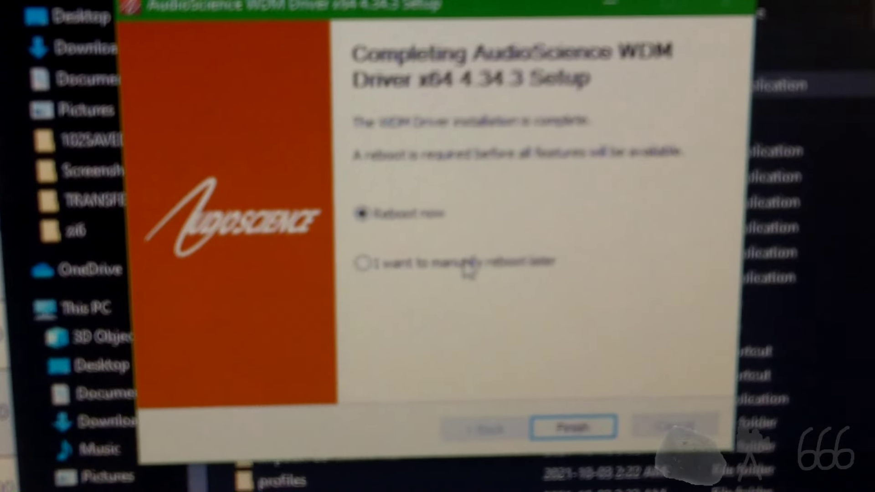
# Finish the completed setup, closing the installer back to File Explorer without rebooting yet
pyautogui.click(570, 428)
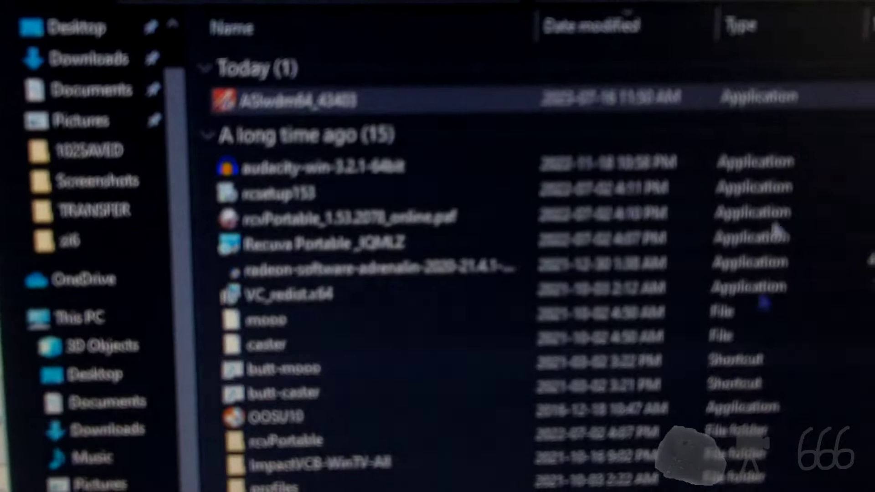